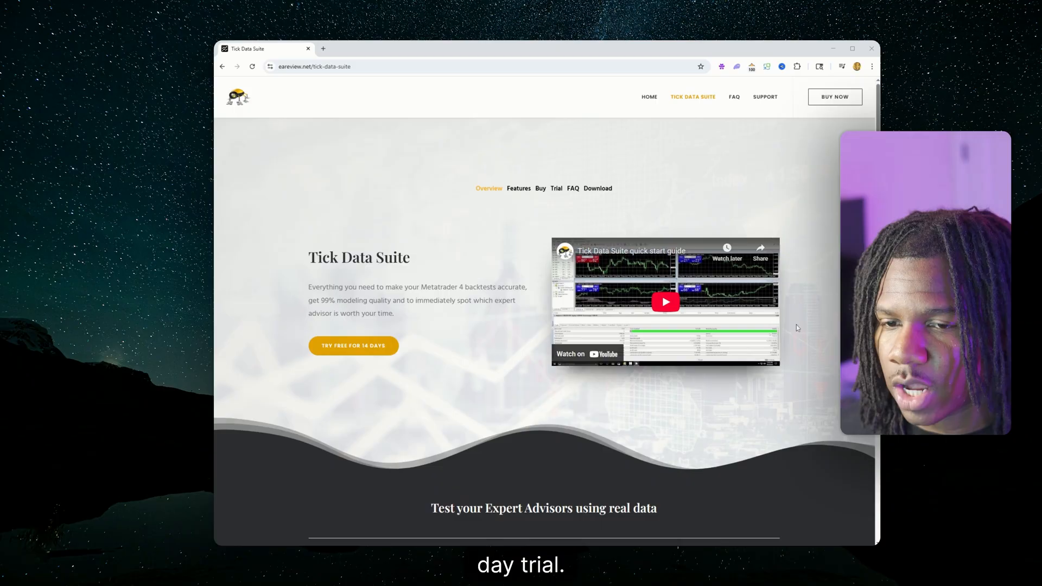
# Bring up the 14-day trial sign-up form and enter the install path C:\Users\YourName\AppData\Local\Tick Data Suite
pyautogui.click(354, 346)
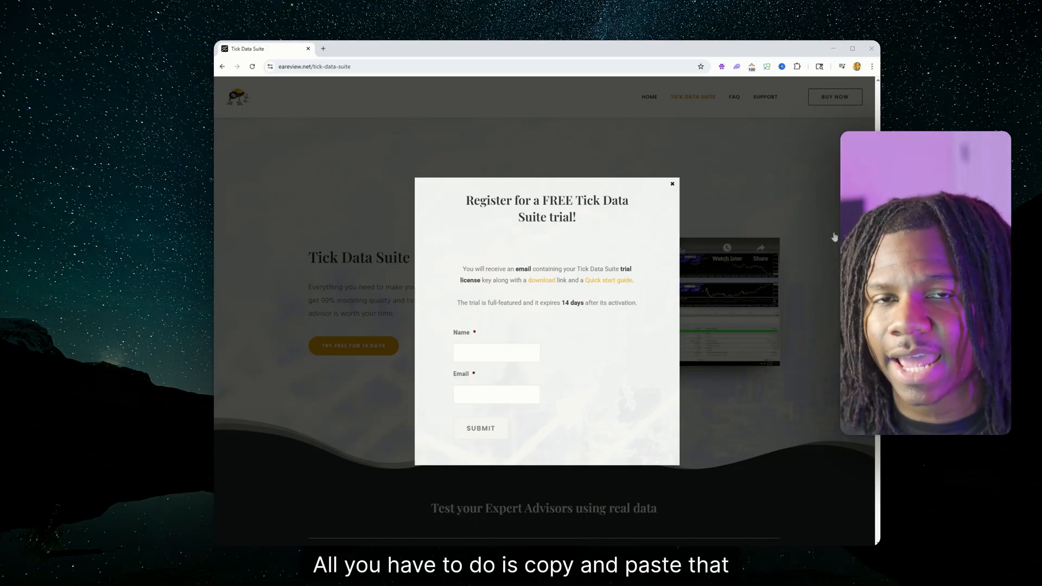
pyautogui.moveTo(831, 245)
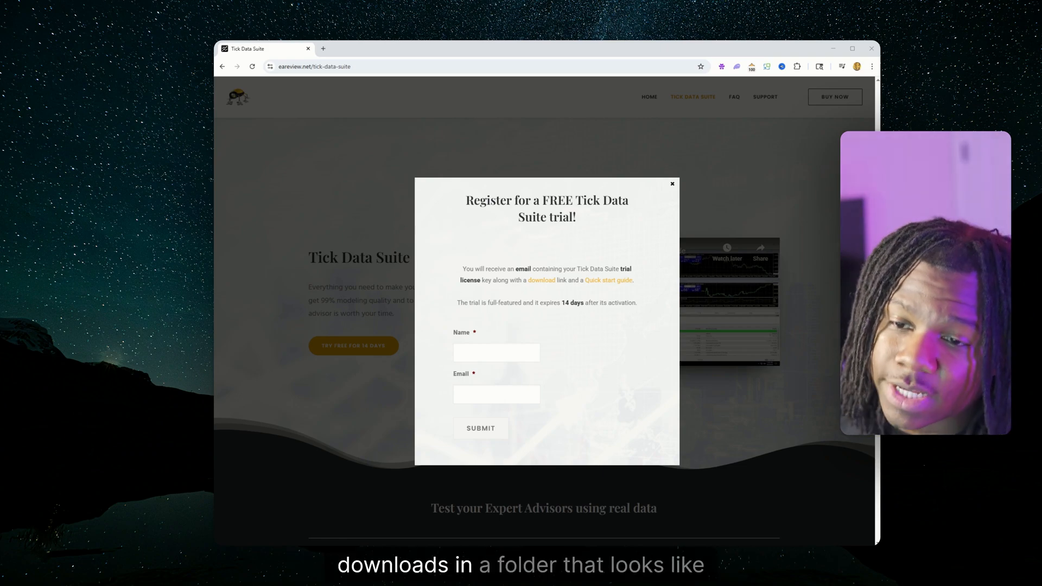
pyautogui.write('C:\\Users\\YourName\\AppData\\Local\\Tick Data Suite')
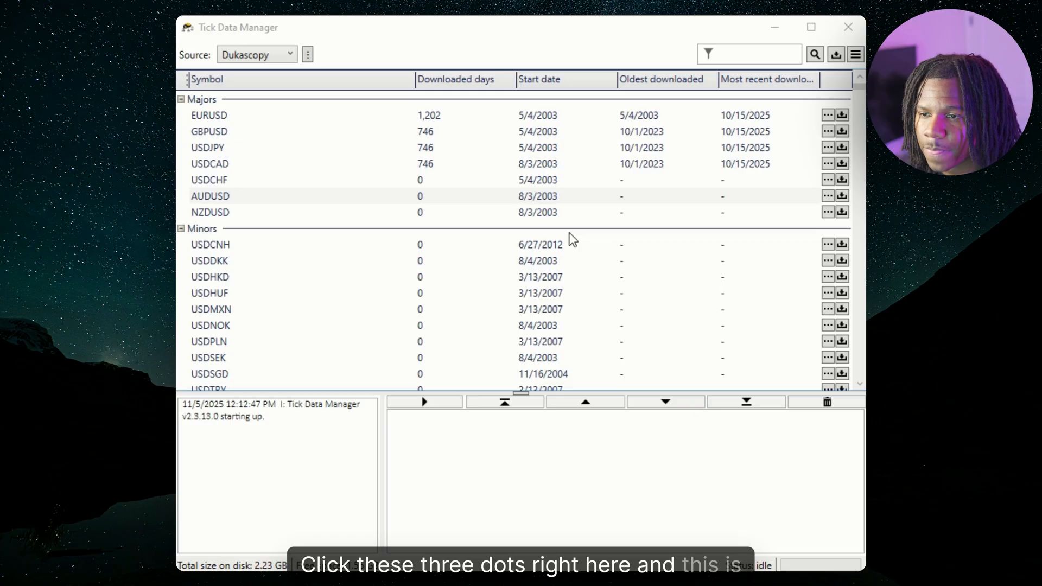
pyautogui.moveTo(499, 270)
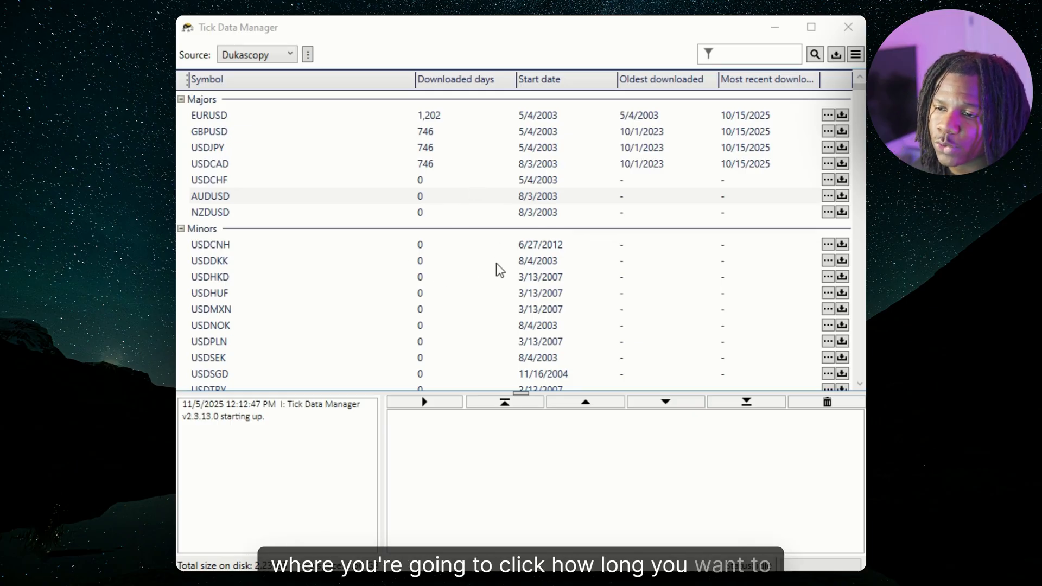
pyautogui.moveTo(415, 293)
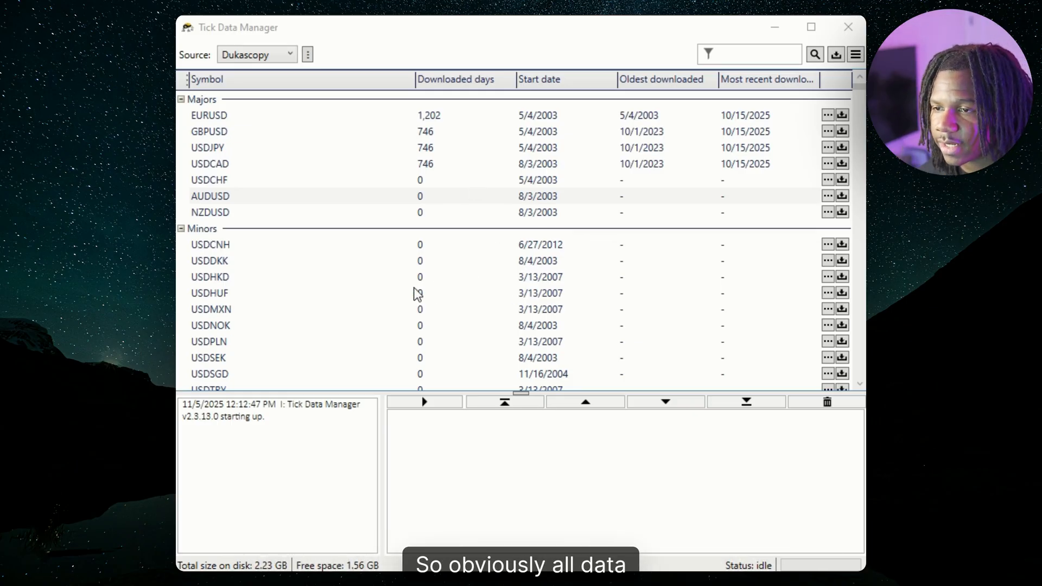
pyautogui.moveTo(520, 306)
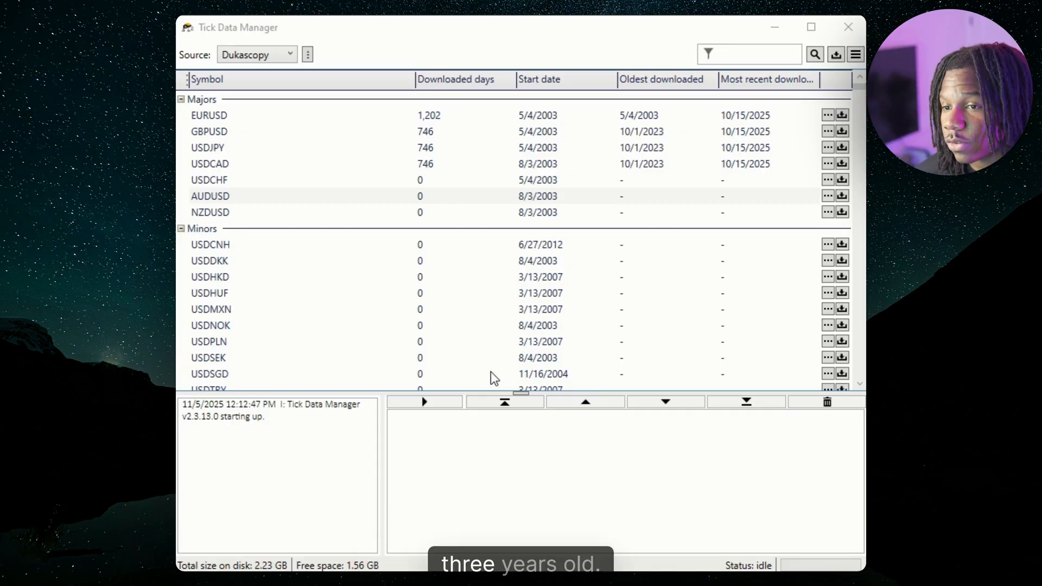
pyautogui.moveTo(449, 296)
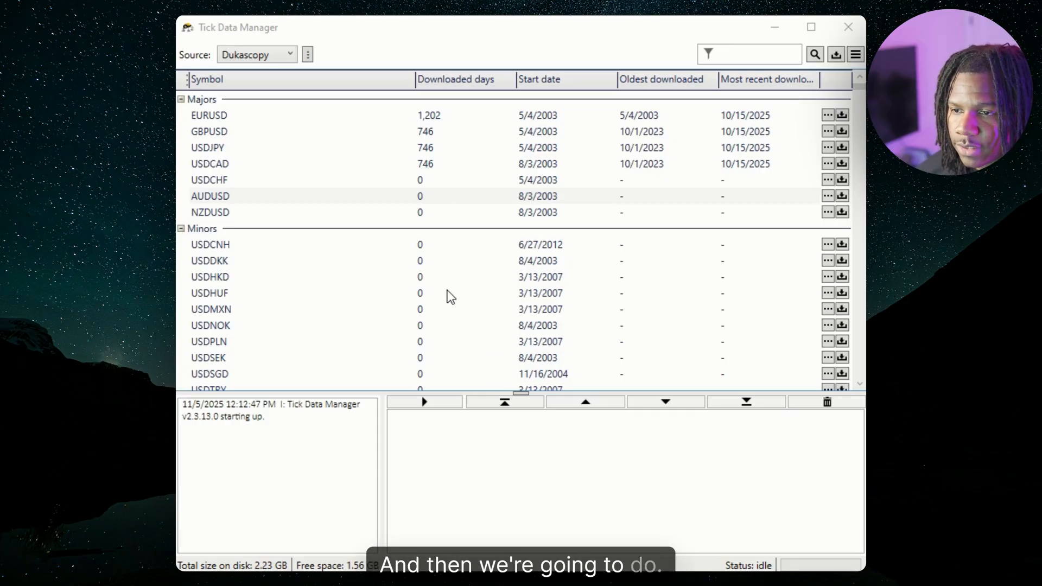
pyautogui.moveTo(518, 288)
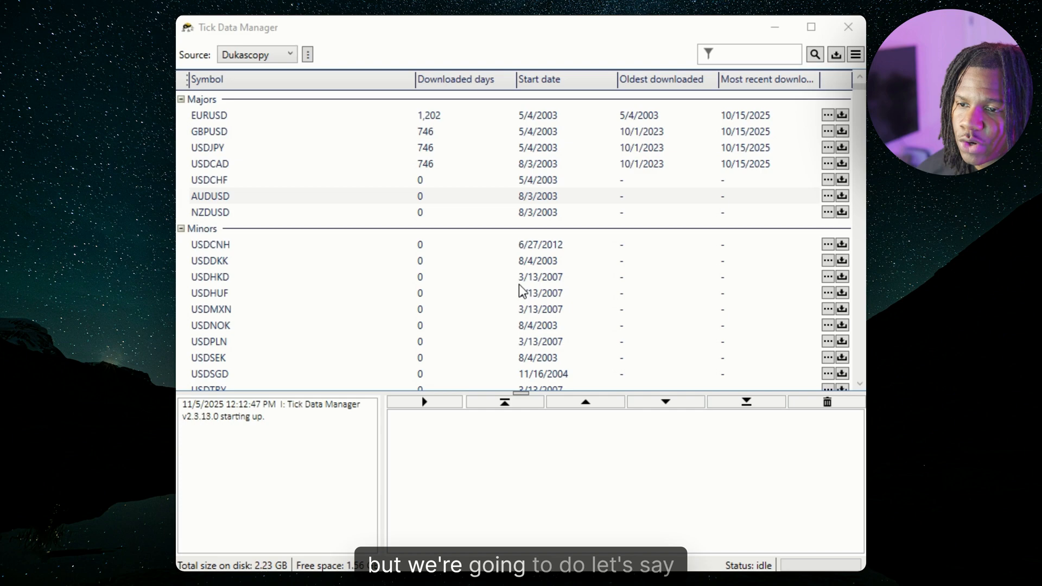
pyautogui.moveTo(526, 290)
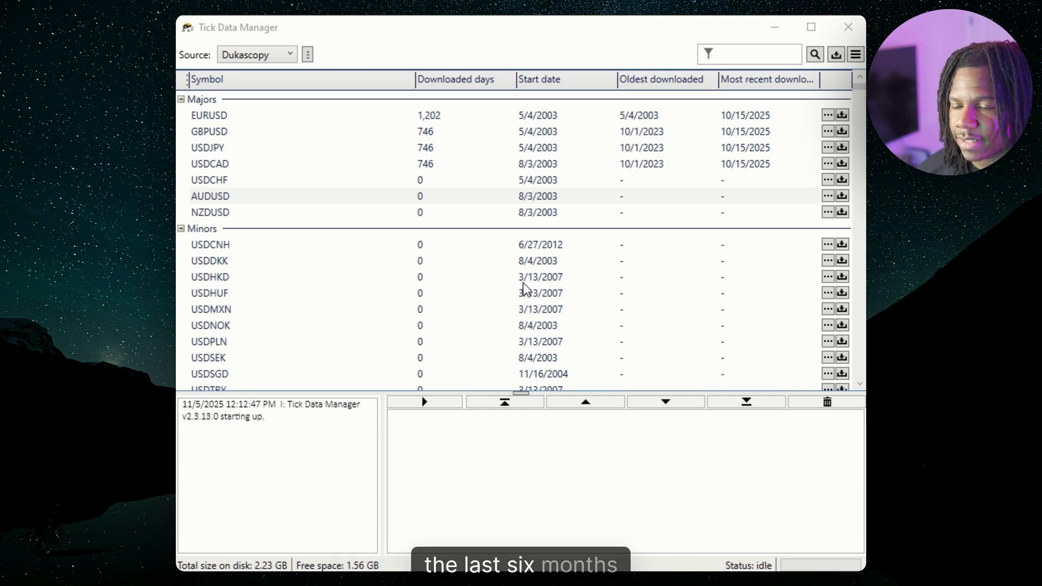
pyautogui.moveTo(469, 268)
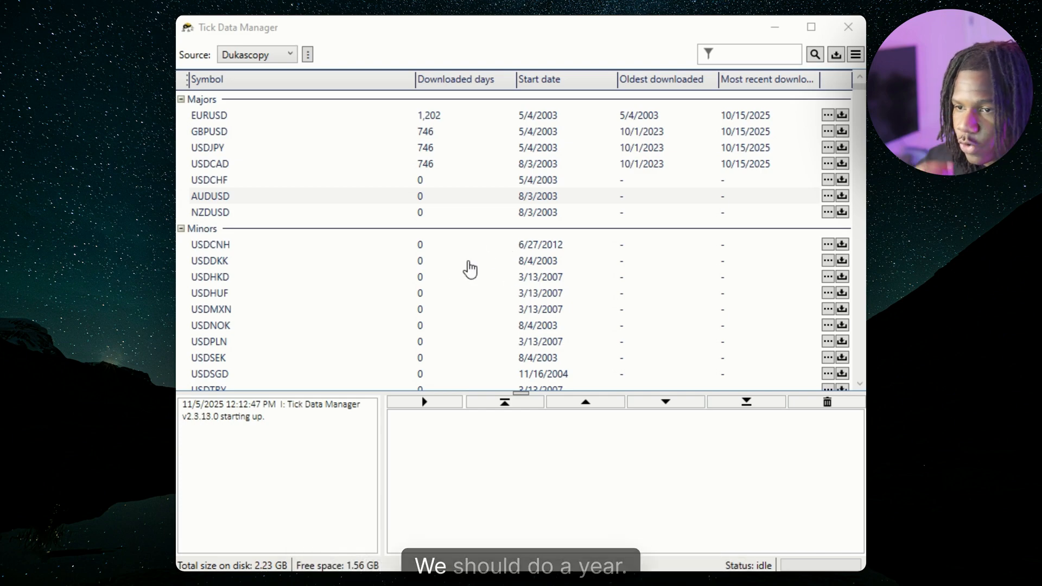
pyautogui.moveTo(502, 267)
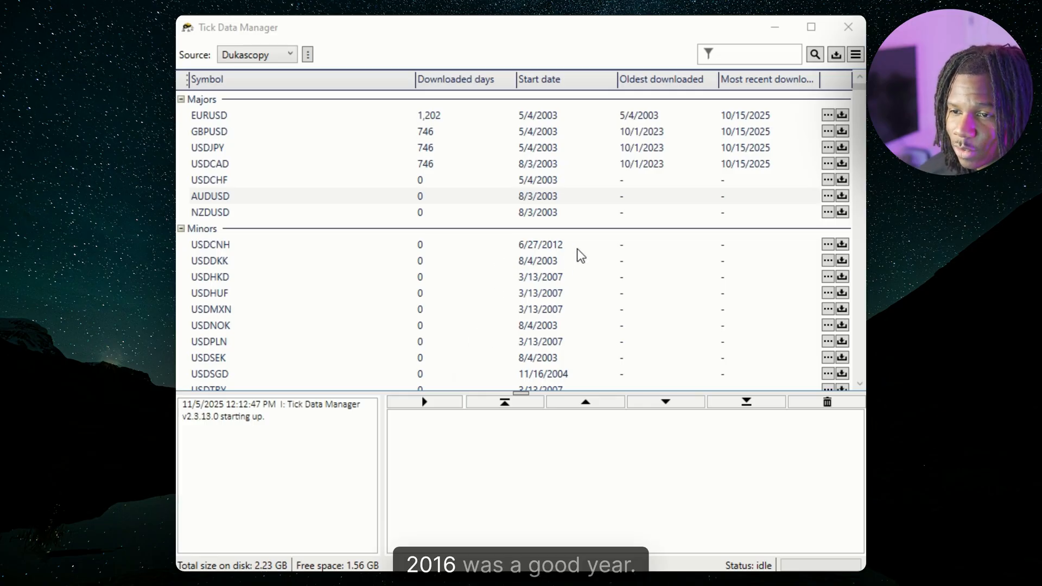
pyautogui.moveTo(450, 290)
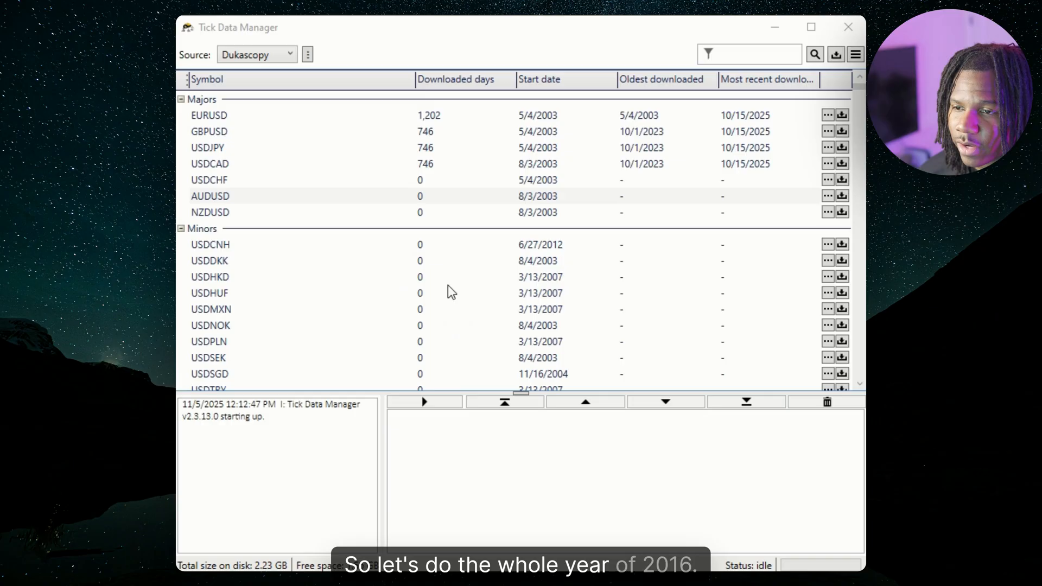
pyautogui.moveTo(646, 268)
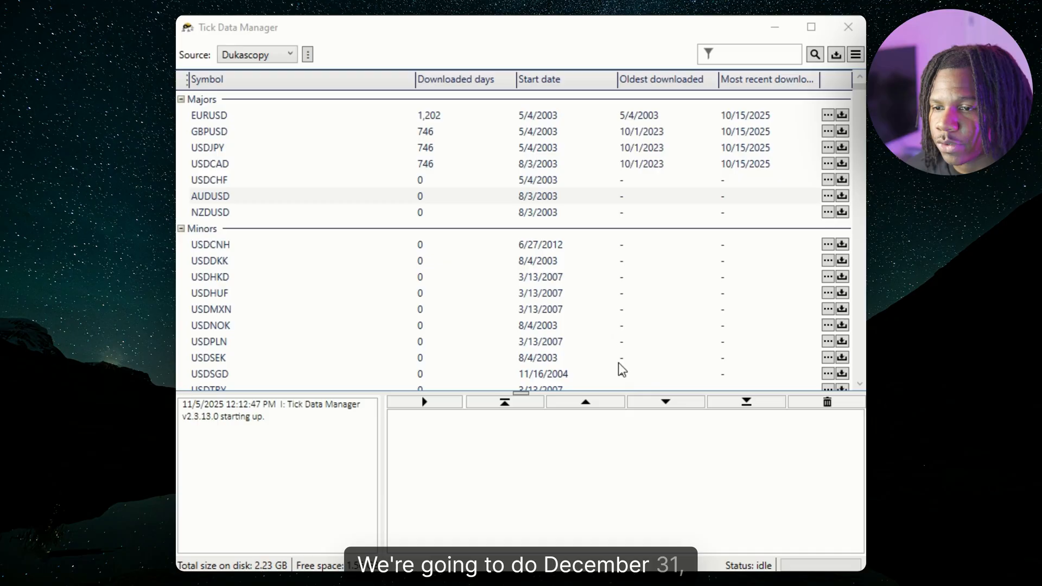
pyautogui.moveTo(612, 337)
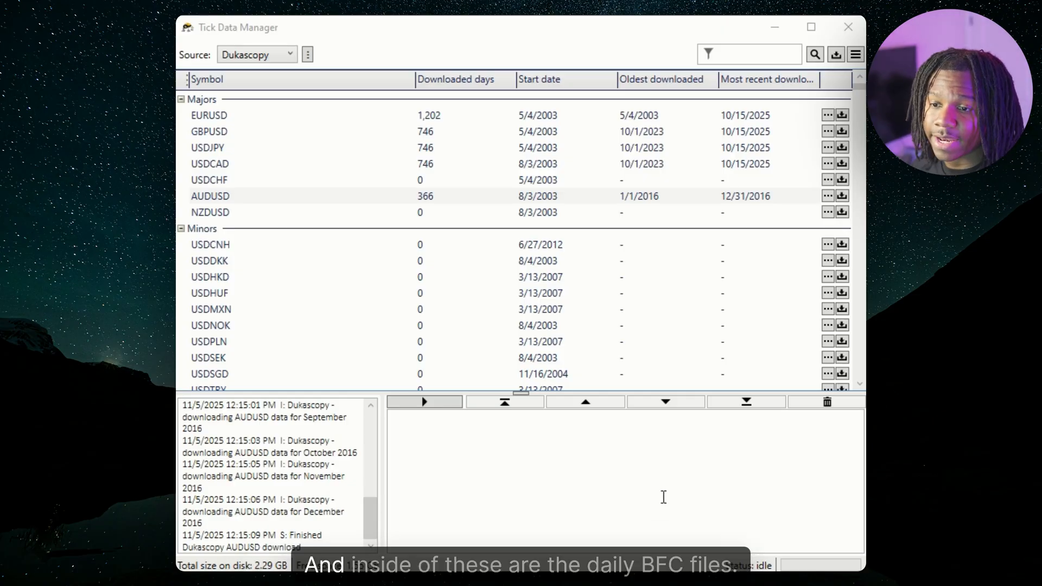
pyautogui.moveTo(855, 417)
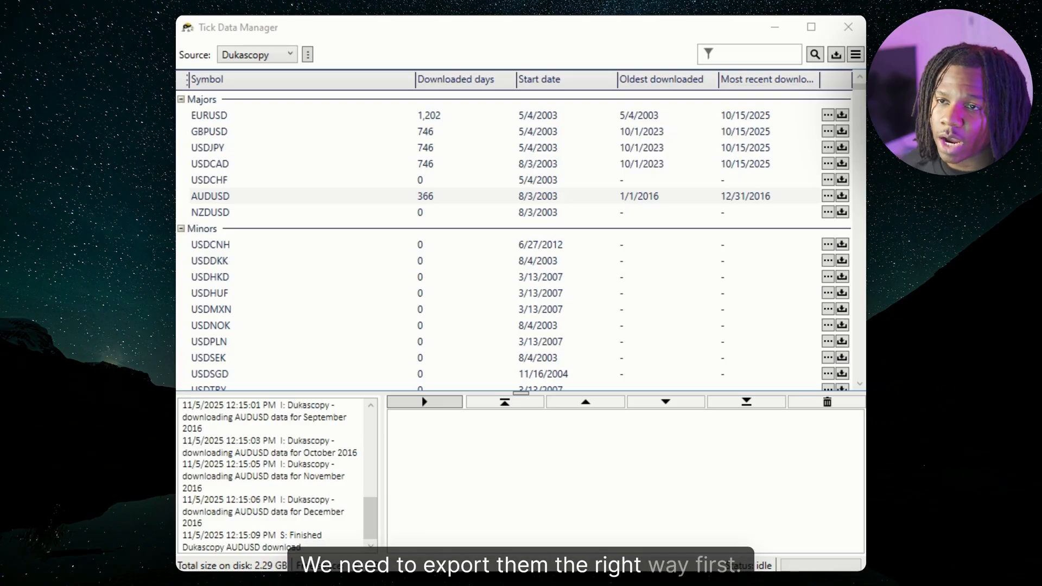
# Start the AUDUSD download for the range 1/1/2016 to 12/31/2016
pyautogui.click(222, 115)
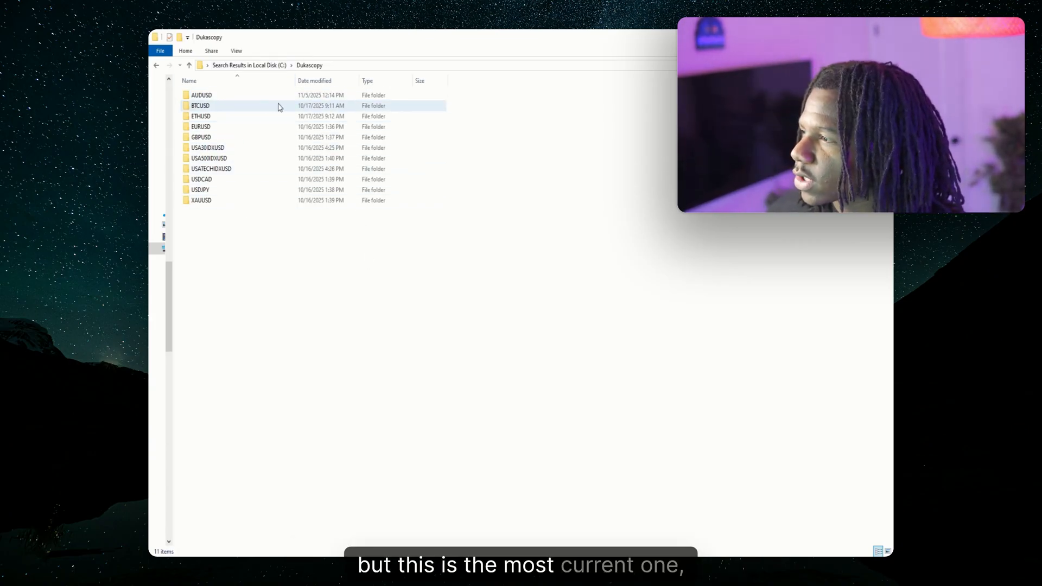
# Open the AUDUSD subfolder inside the Dukascopy data folder
pyautogui.click(202, 95)
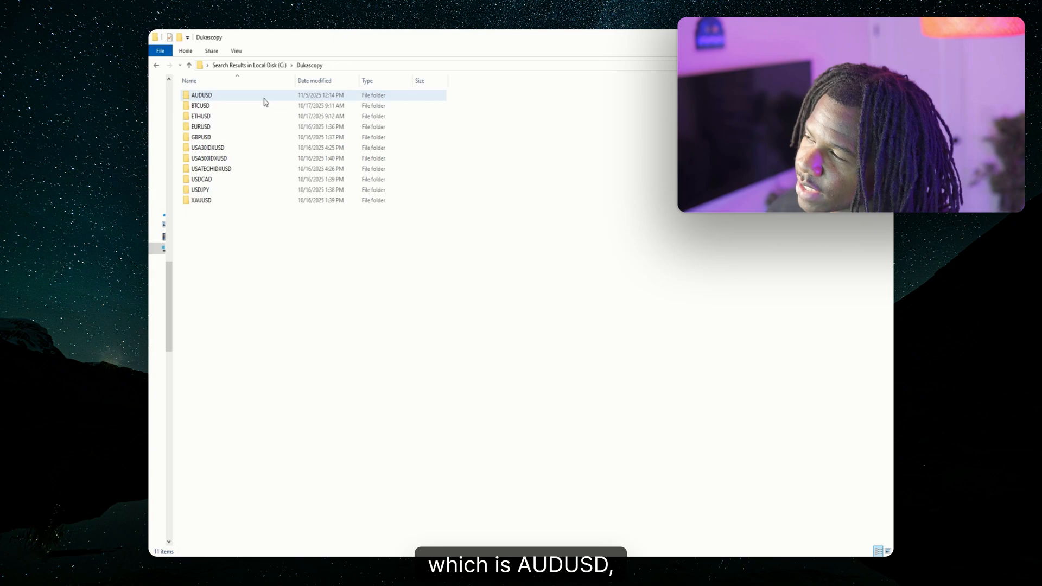
pyautogui.doubleClick(201, 96)
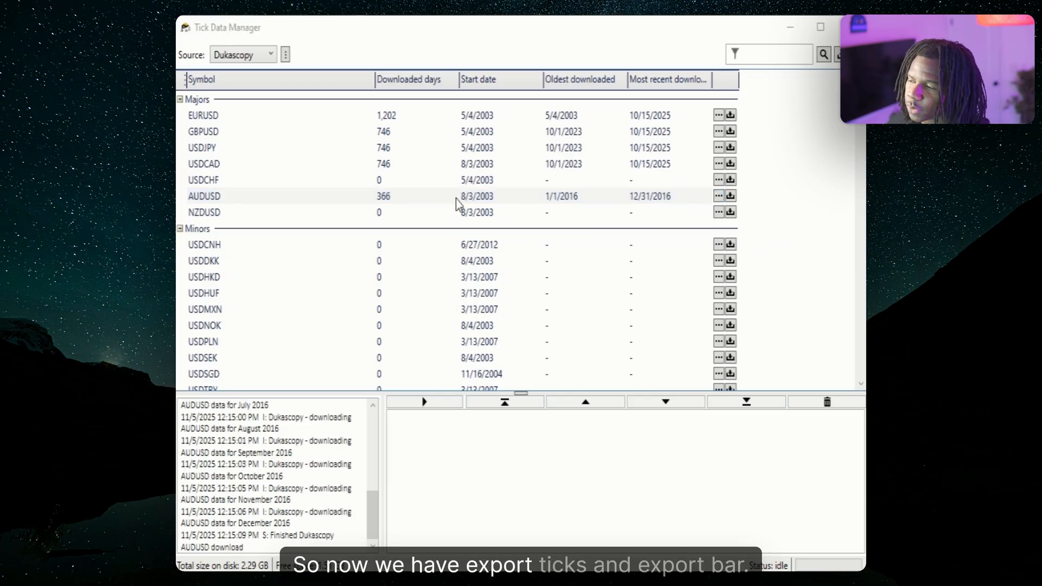
pyautogui.moveTo(437, 218)
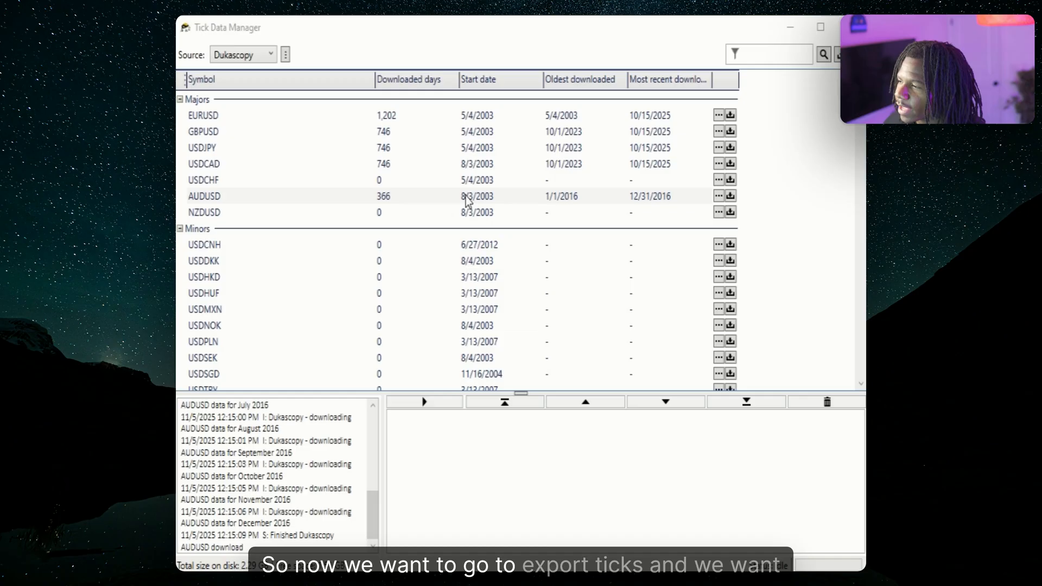
pyautogui.moveTo(602, 223)
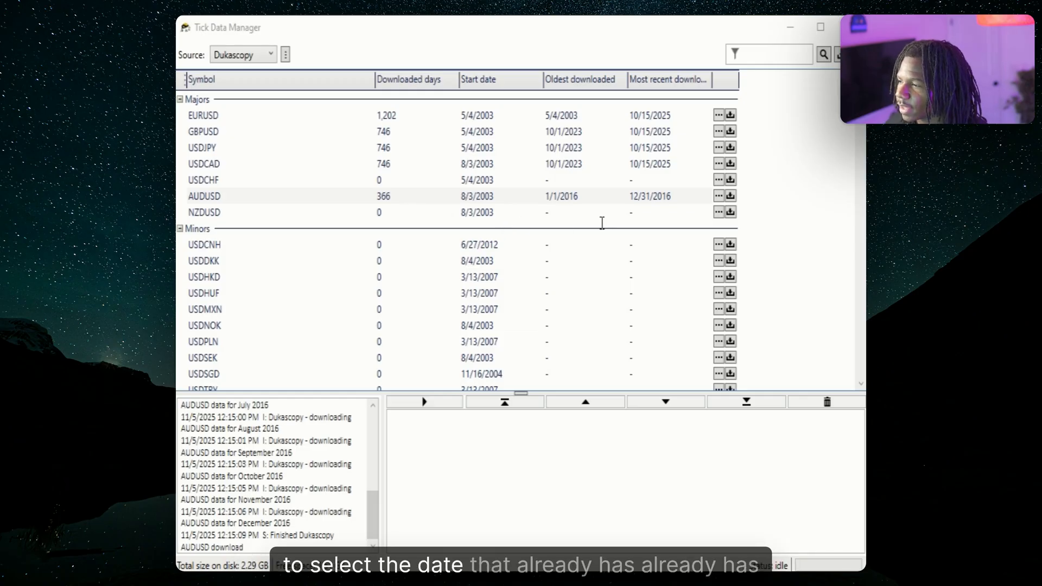
pyautogui.moveTo(537, 230)
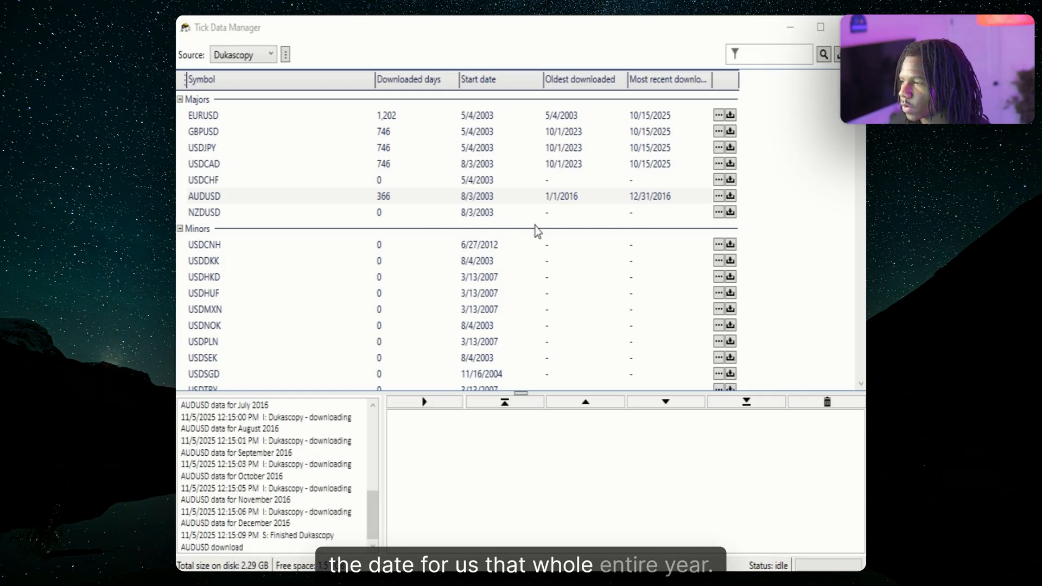
pyautogui.moveTo(480, 275)
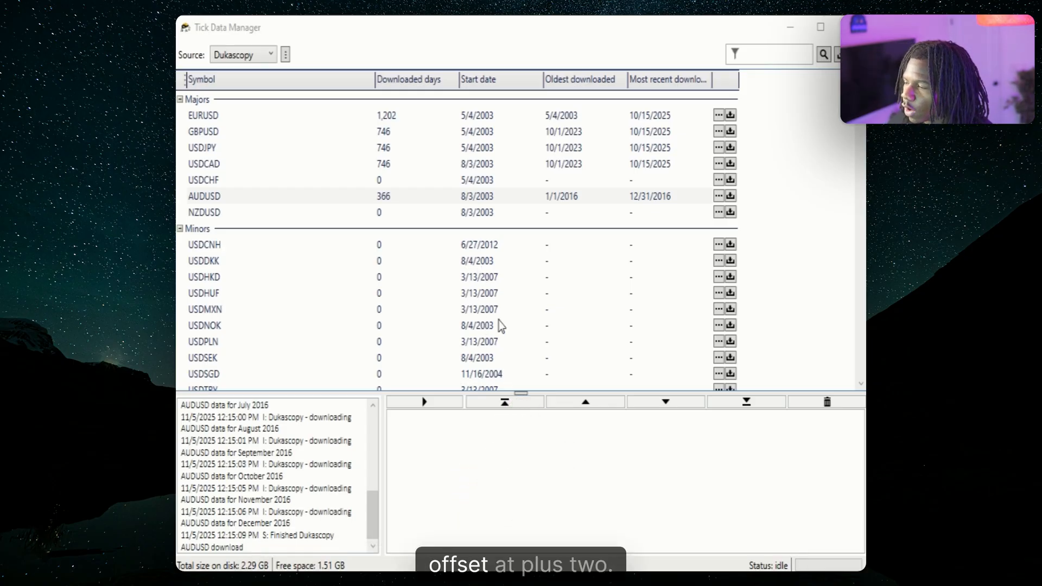
pyautogui.moveTo(583, 317)
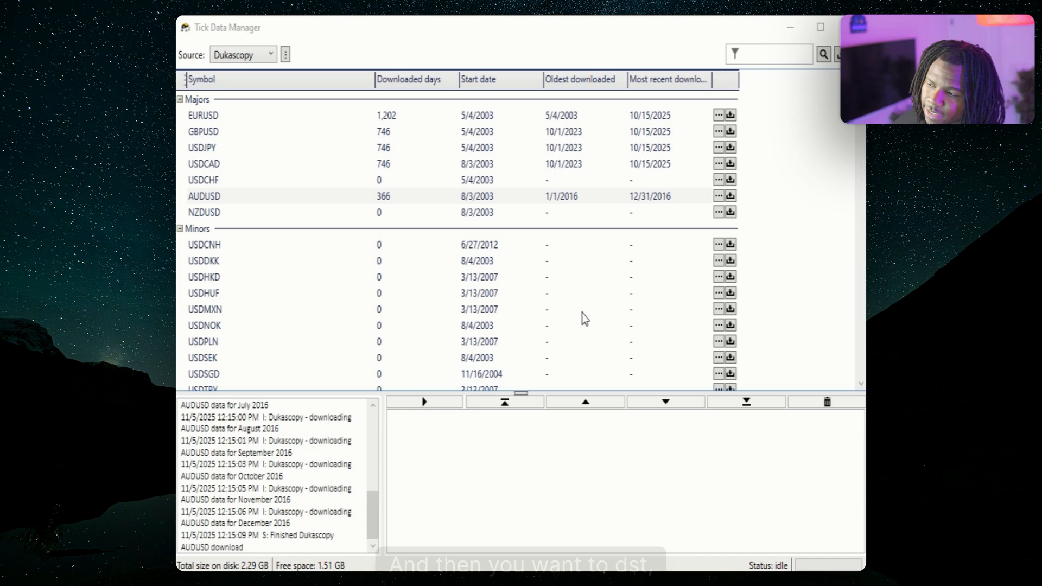
pyautogui.moveTo(509, 337)
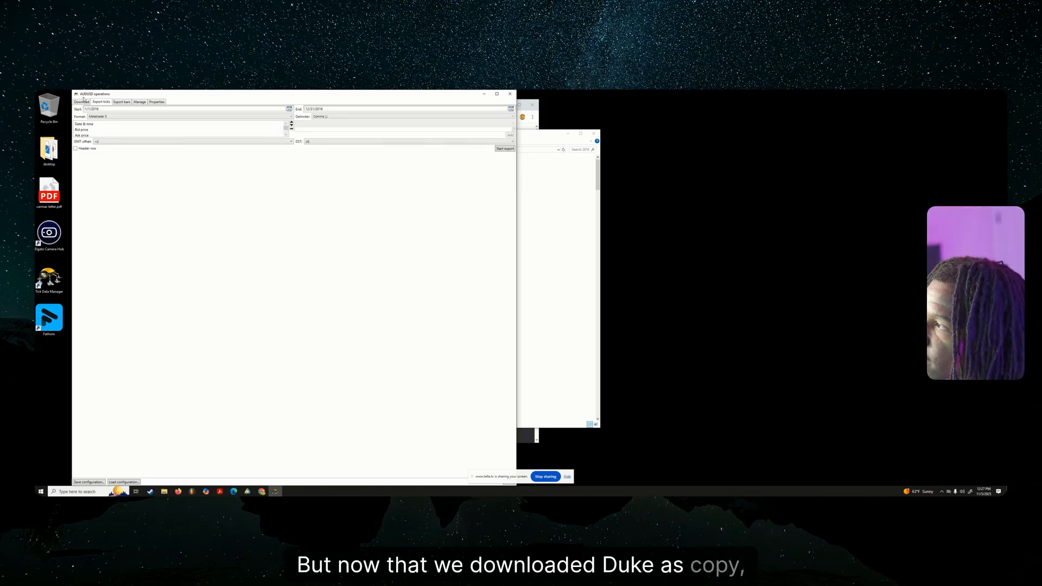
# Choose MetaTrader 5 as the tick export format and start exporting the AUDUSD ticks
pyautogui.click(80, 102)
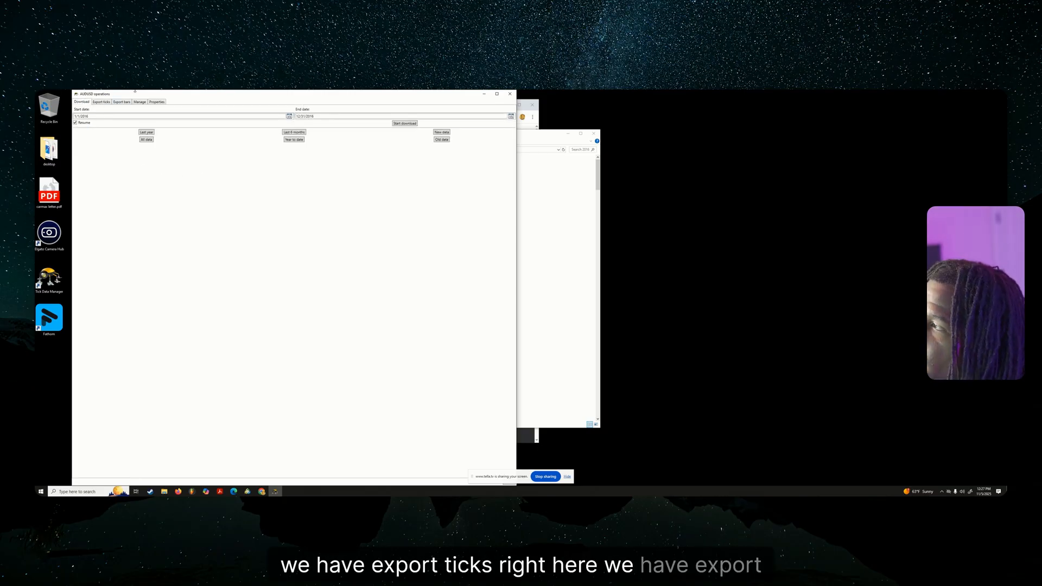
pyautogui.click(122, 102)
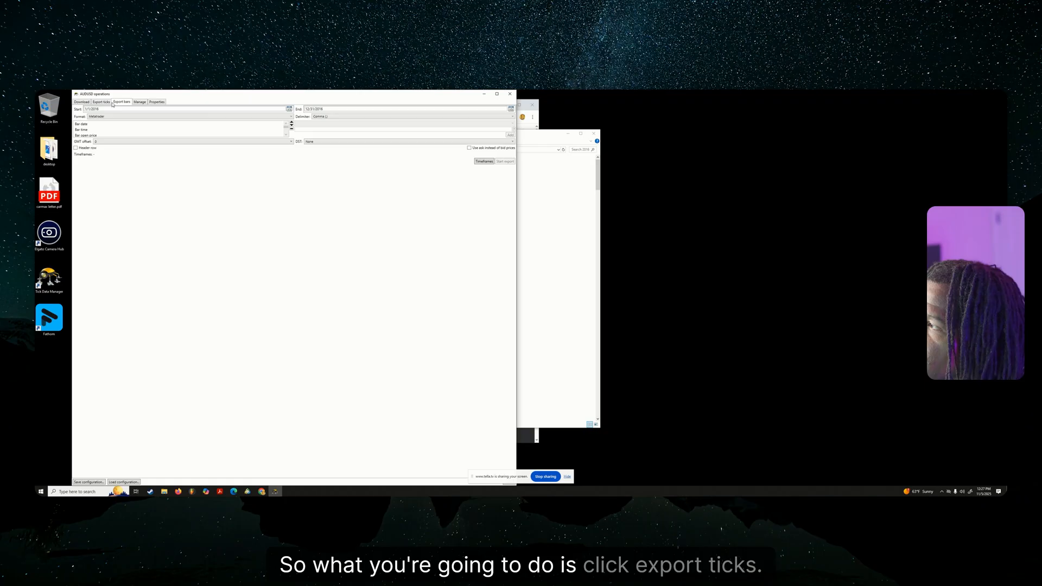
pyautogui.click(102, 102)
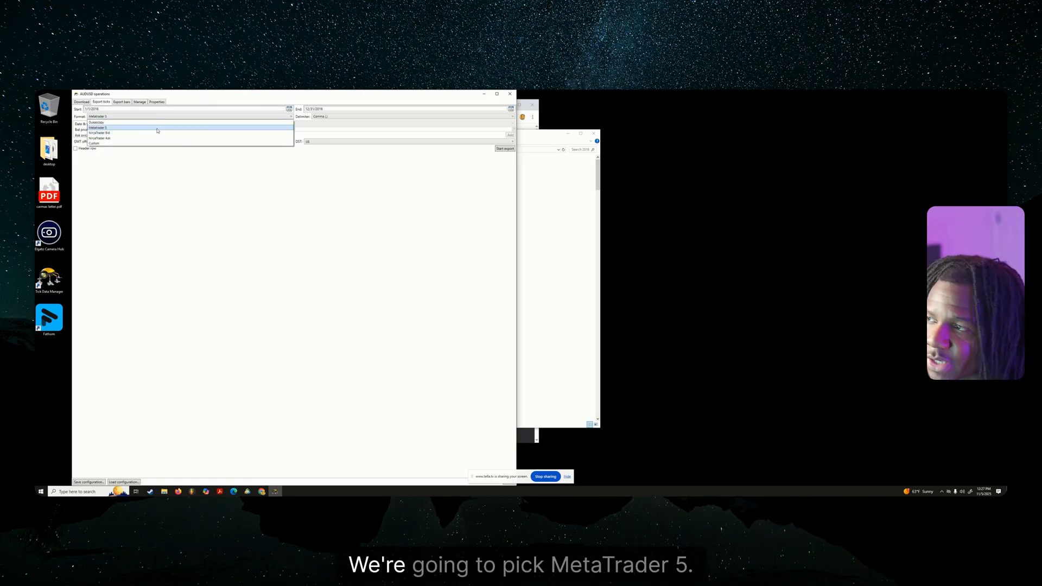
pyautogui.click(97, 128)
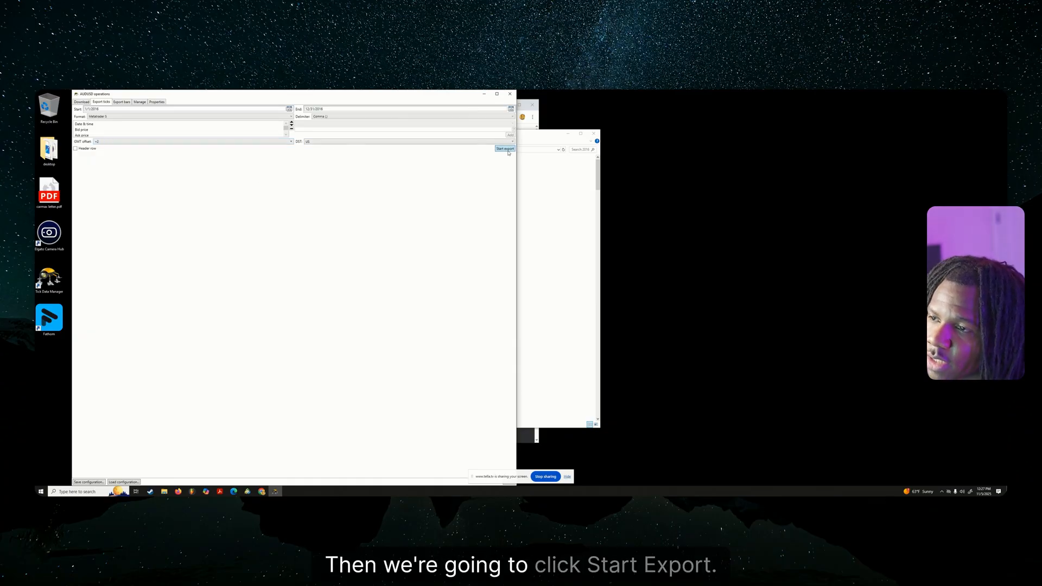
pyautogui.click(503, 147)
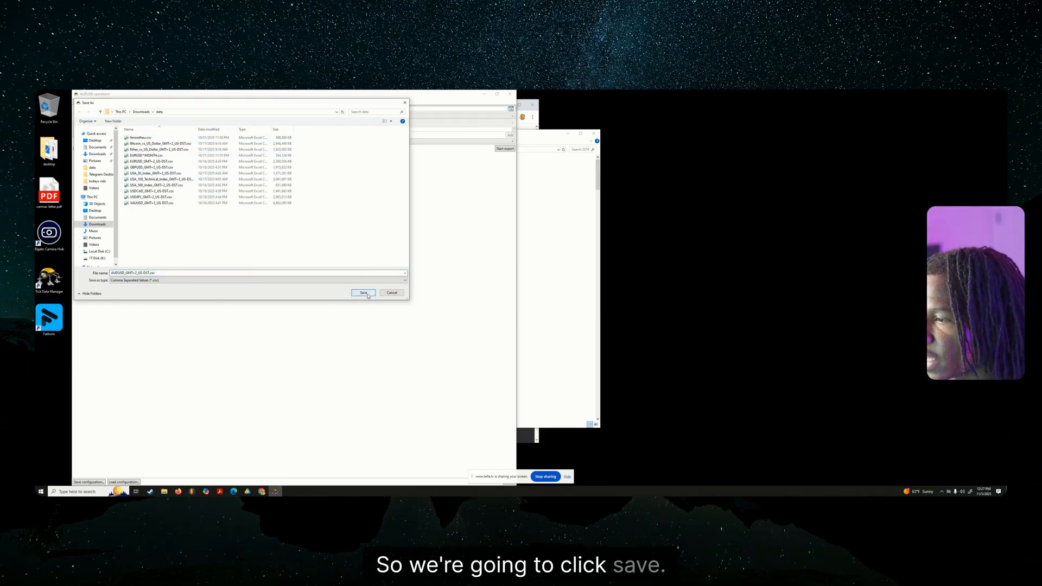
# Save the exported AUDUSD ticks as a CSV file in the Downloads data folder
pyautogui.click(362, 293)
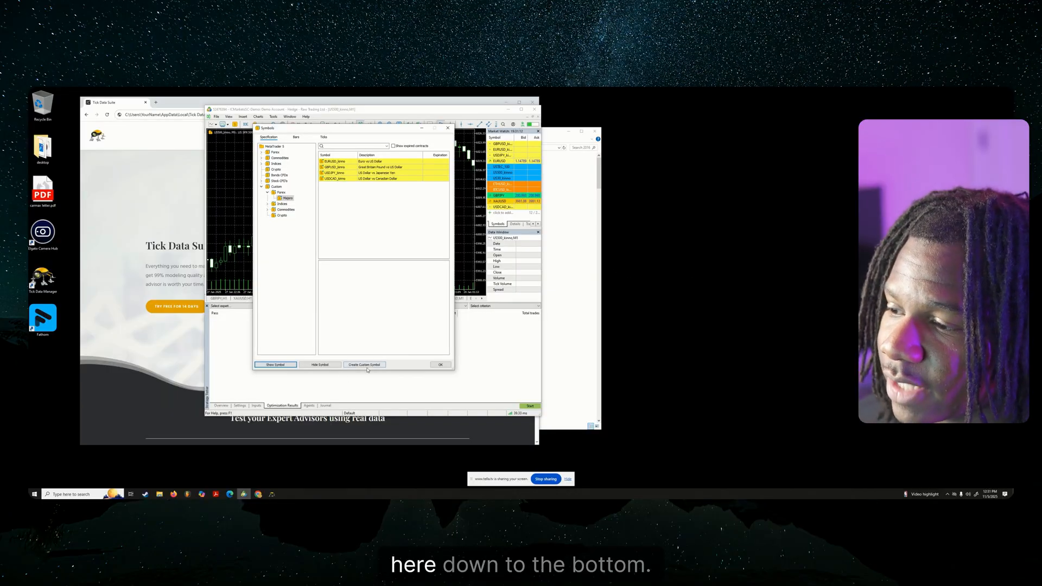
# Create a custom symbol copied from Forex > Majors > AUDUSD and confirm it
pyautogui.click(364, 364)
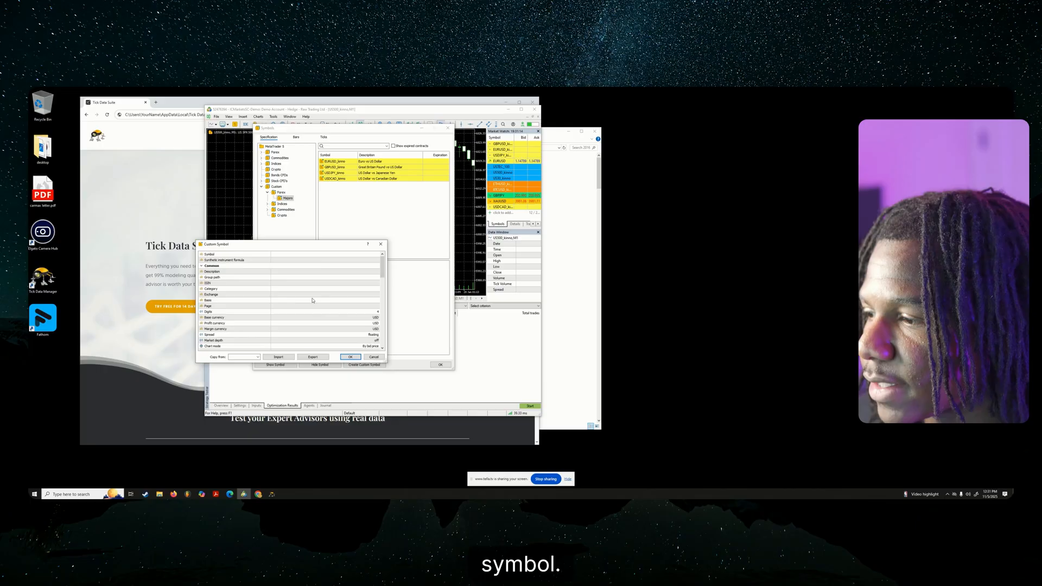
pyautogui.click(257, 356)
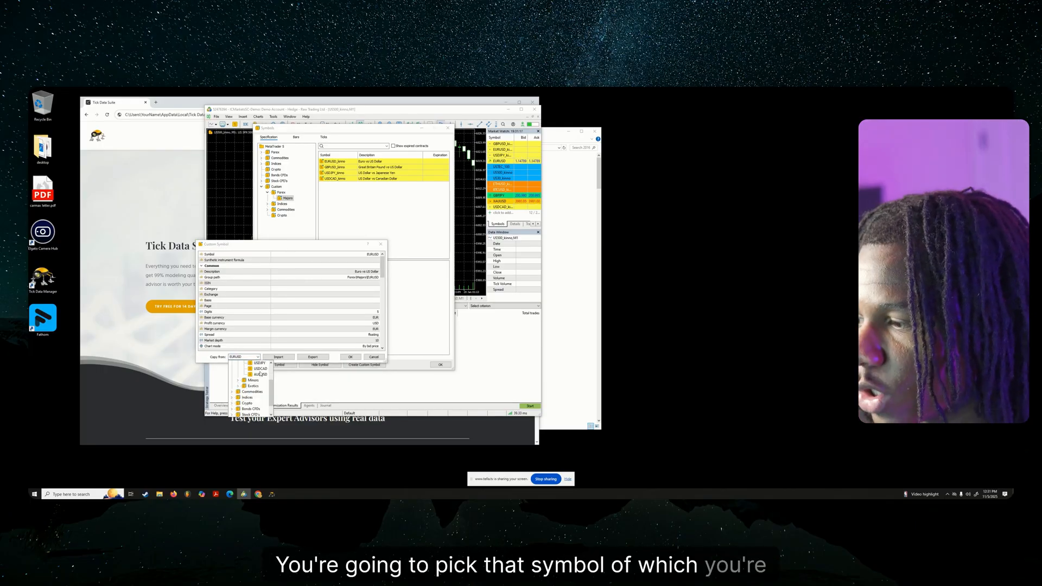
pyautogui.click(238, 362)
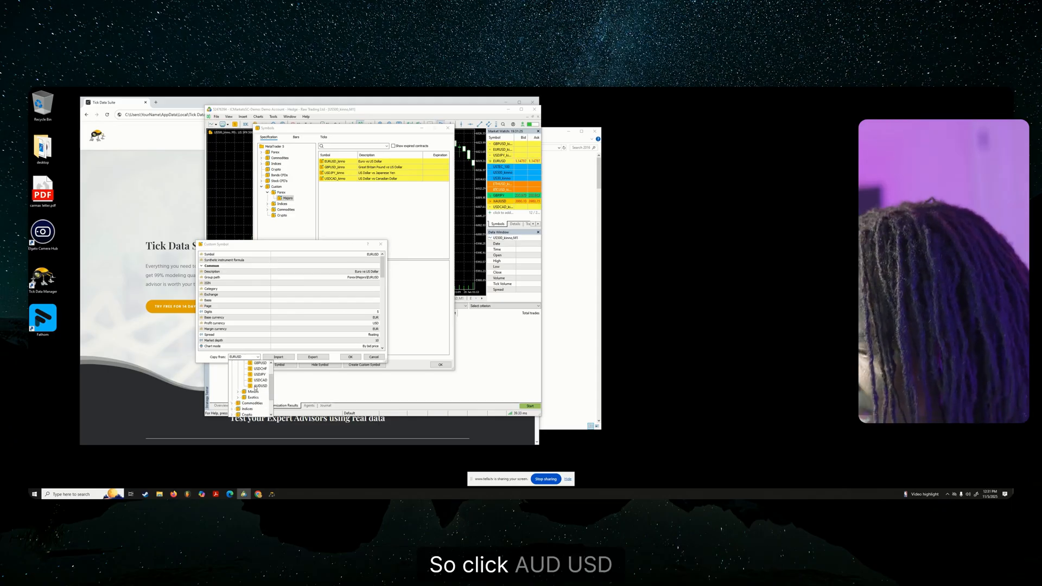
pyautogui.click(259, 386)
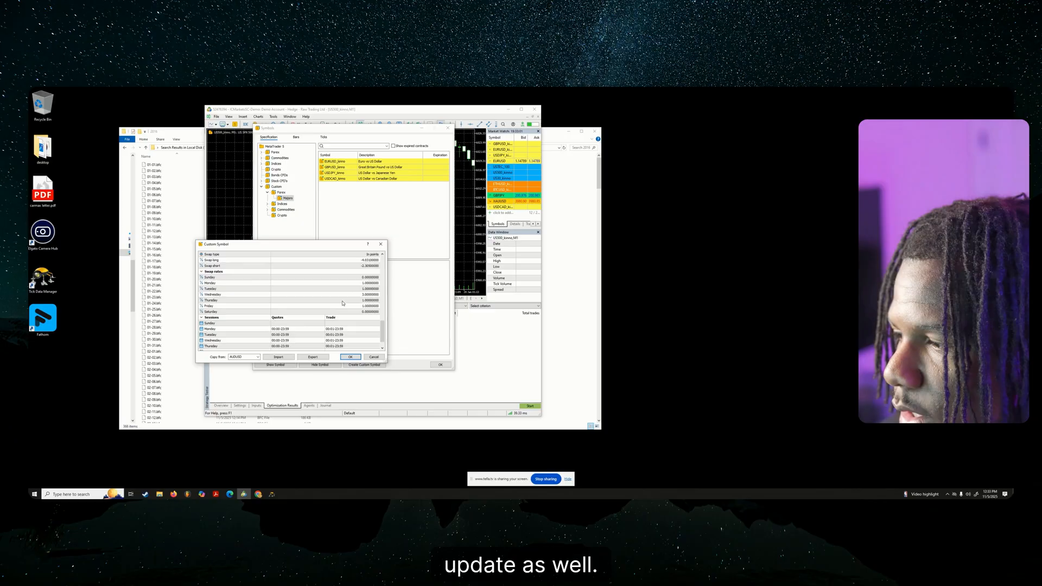
pyautogui.click(351, 356)
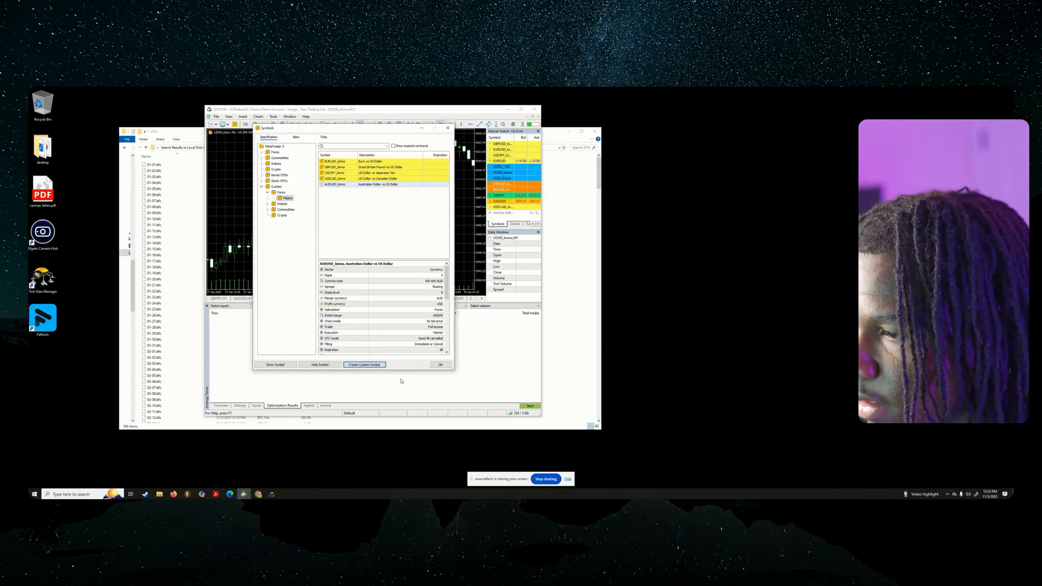
# Import the exported AUDUSD 2016 CSV tick file from Downloads\data into the AUDUSD_kinno custom symbol
pyautogui.click(440, 364)
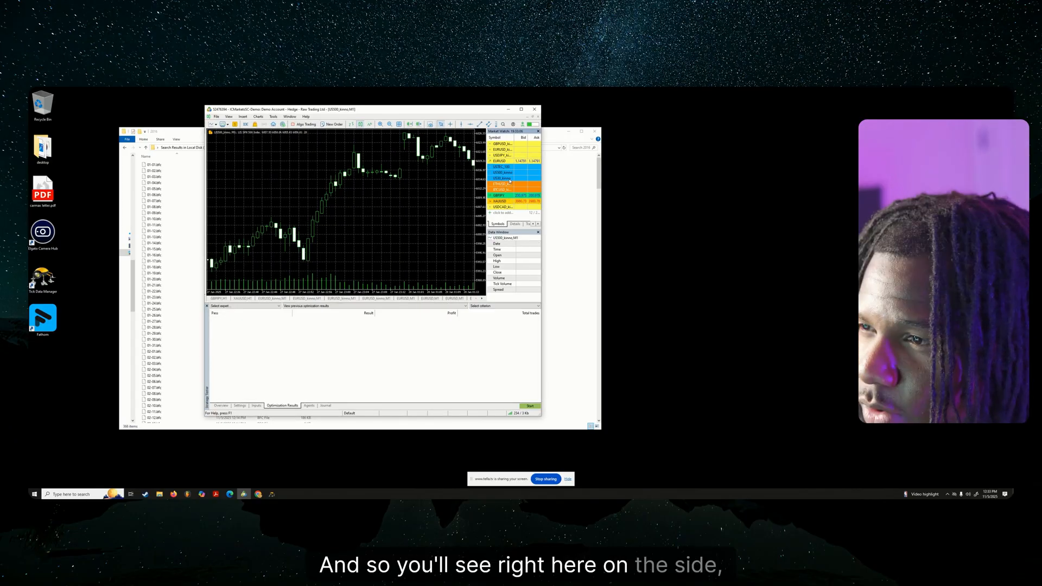
pyautogui.rightClick(499, 206)
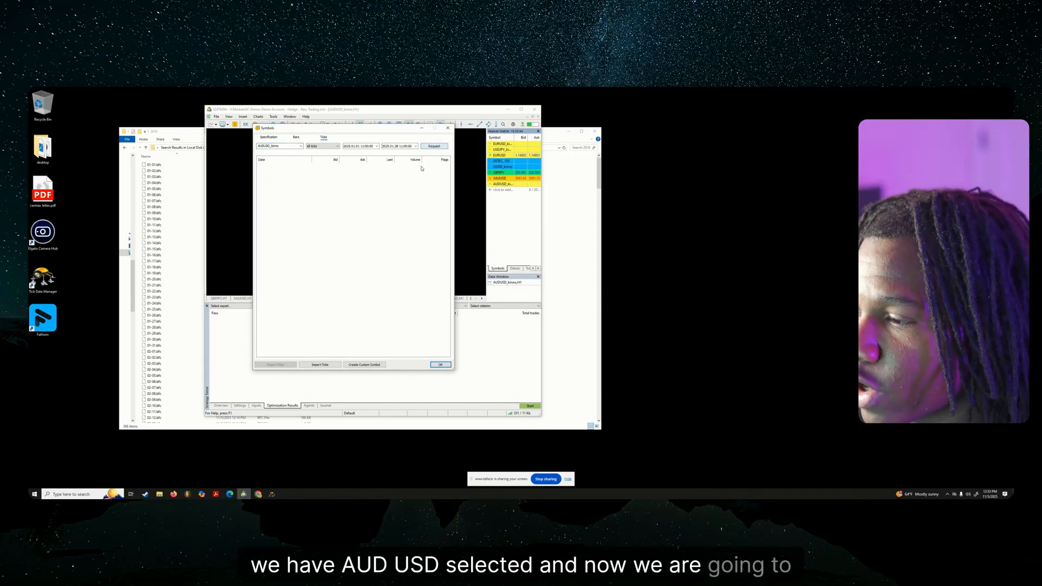
pyautogui.click(319, 364)
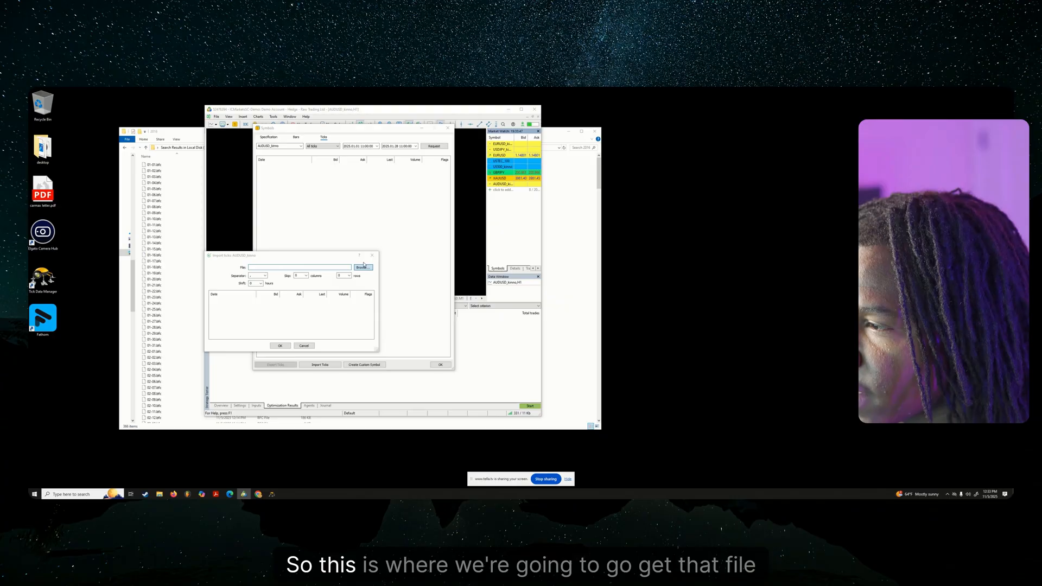
pyautogui.click(362, 267)
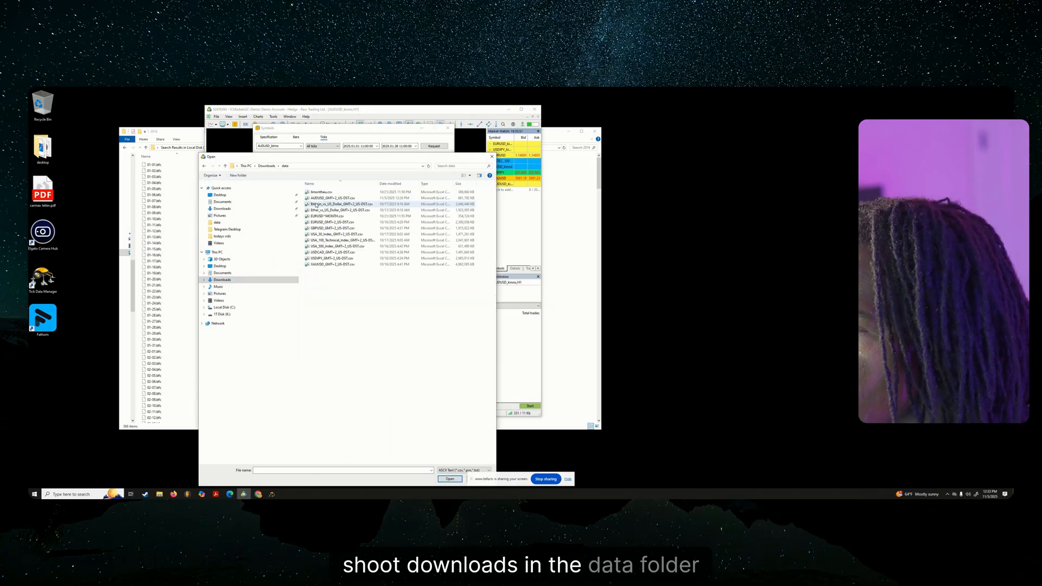
pyautogui.click(449, 479)
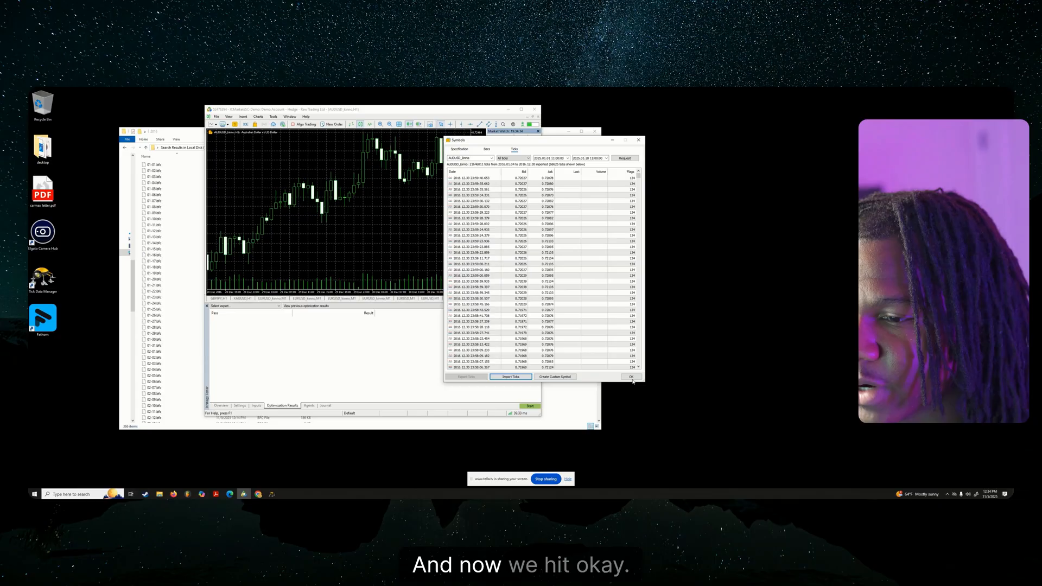
pyautogui.click(631, 376)
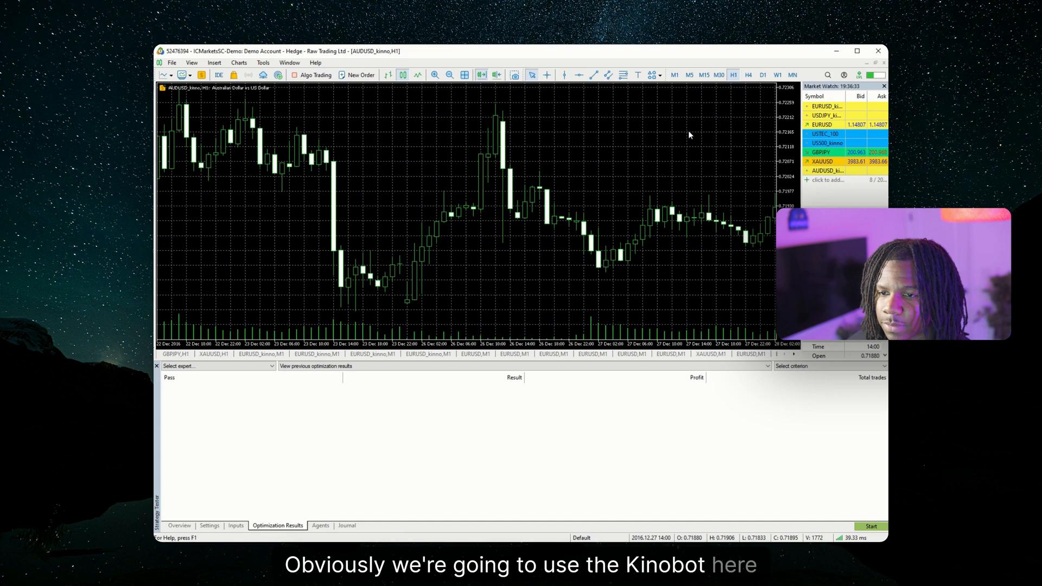
# Select AUDUSD_kinno as the Strategy Tester symbol with every-tick real-tick modeling and review the expert's inputs
pyautogui.click(209, 525)
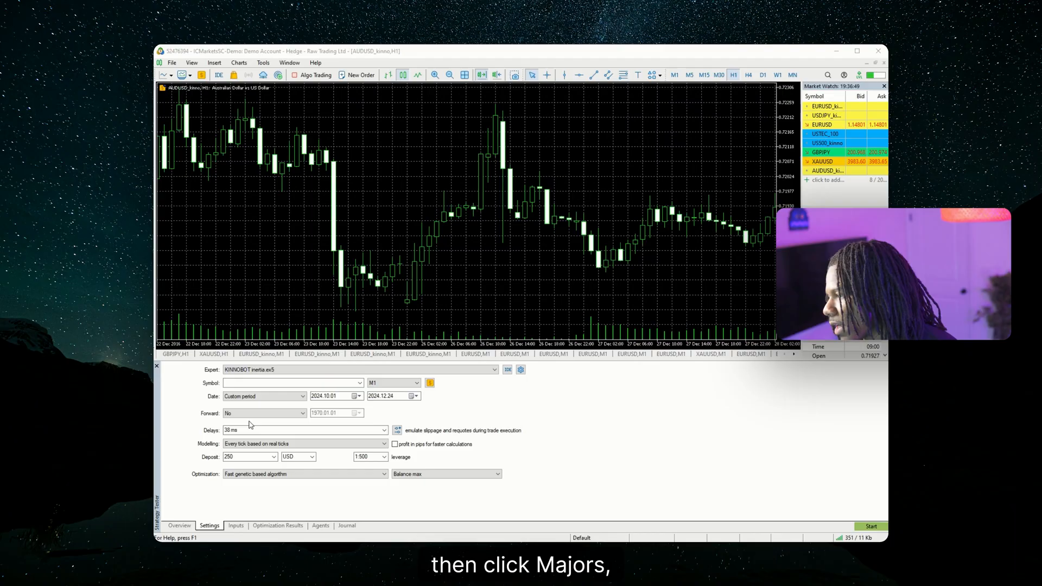
pyautogui.click(292, 382)
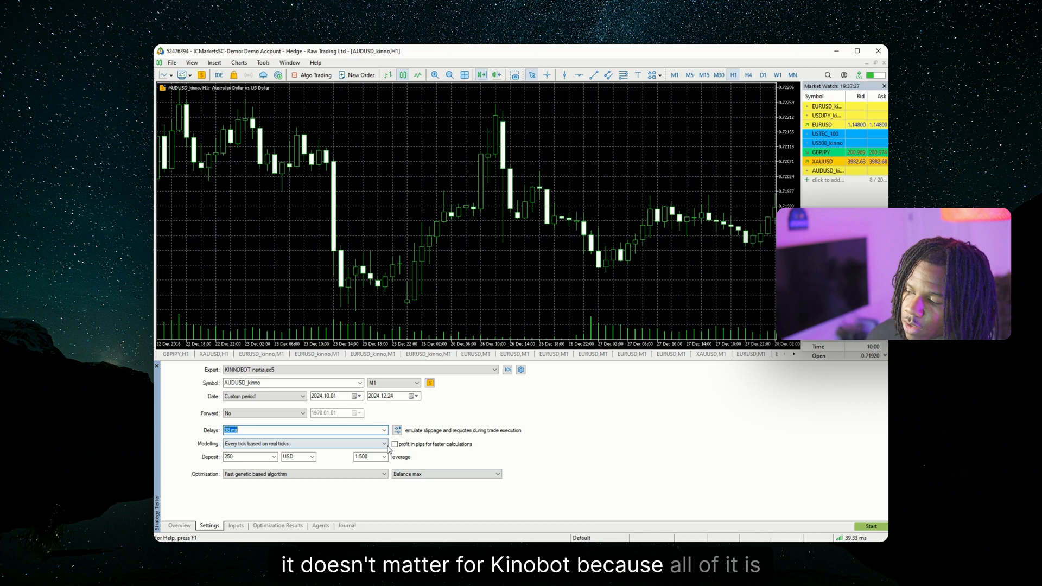
pyautogui.click(236, 525)
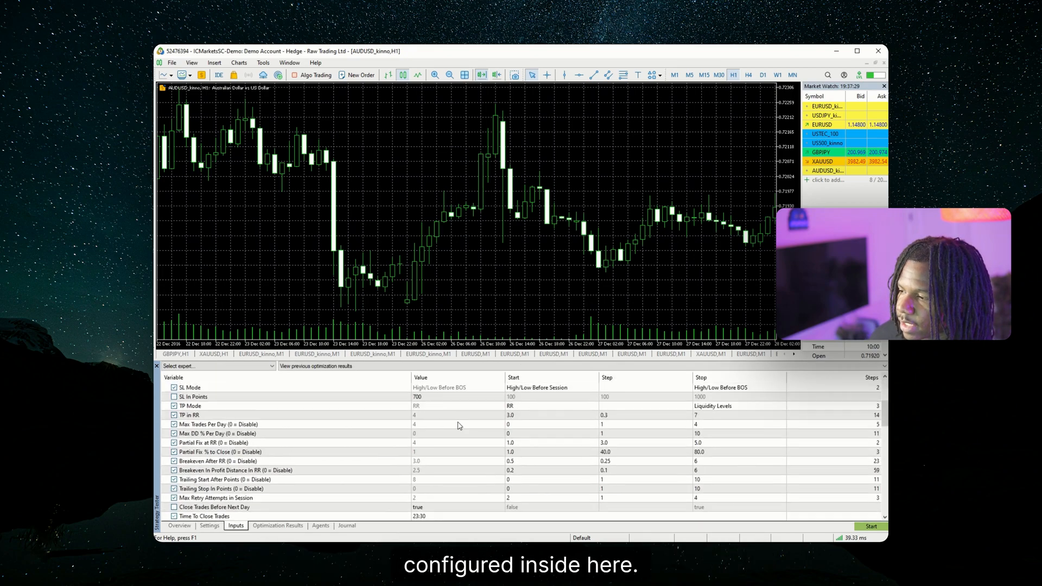
pyautogui.click(209, 526)
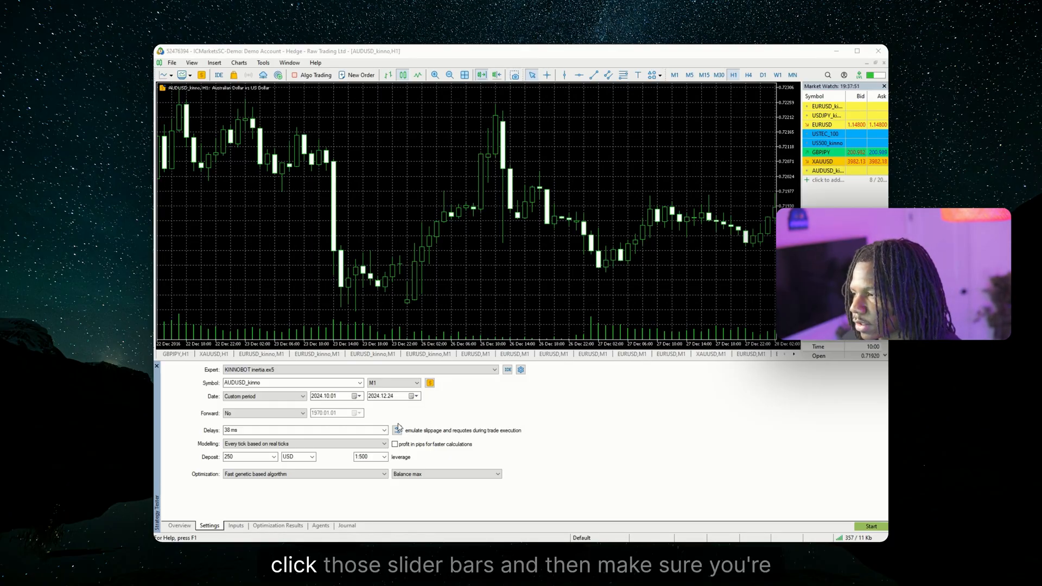
pyautogui.moveTo(536, 274)
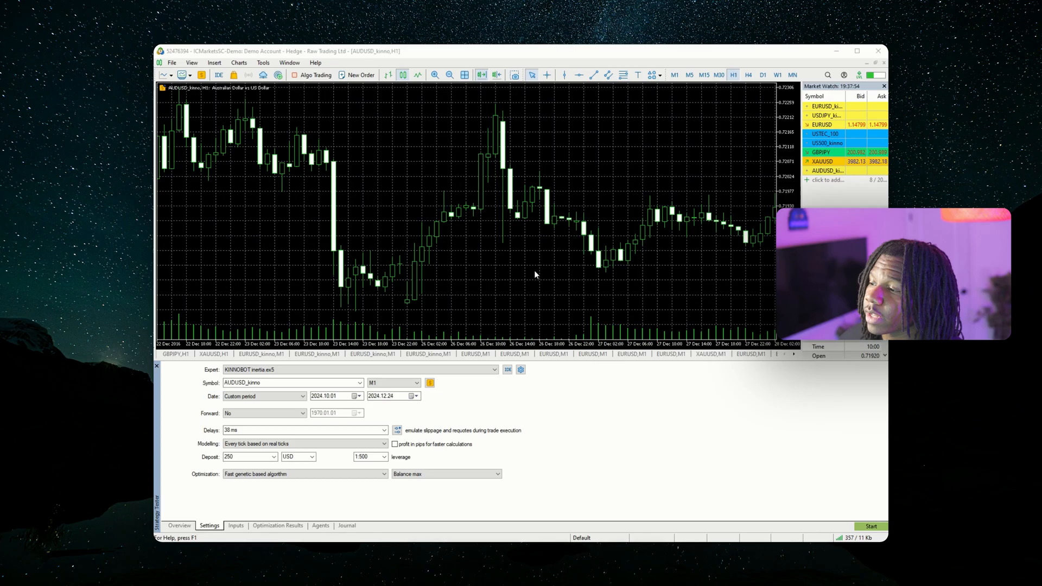